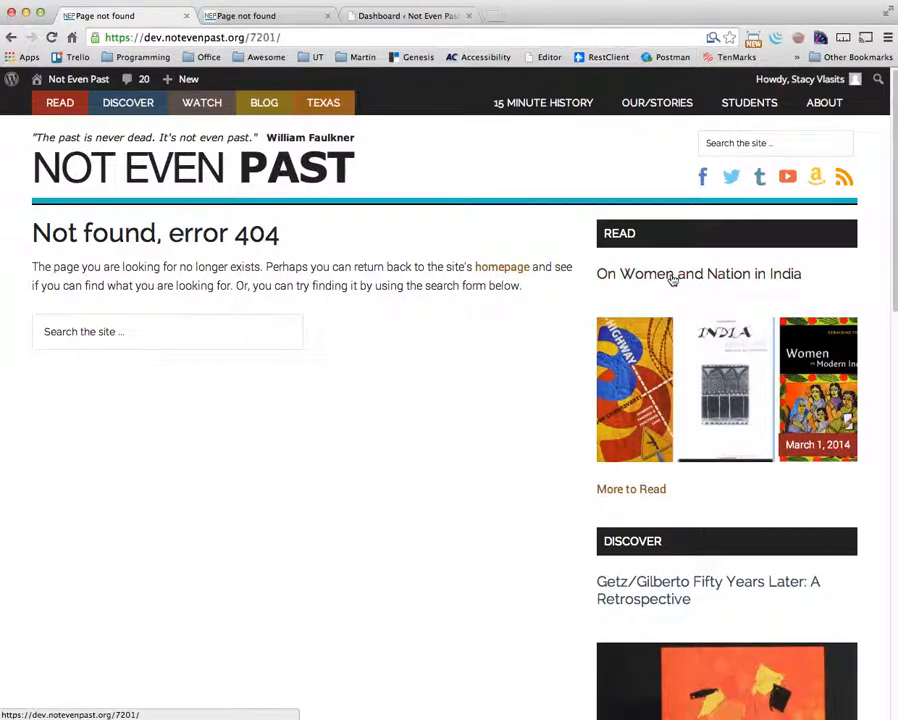
Go from the site's 404 page to the Not Even Past admin dashboard via the admin bar
click(404, 16)
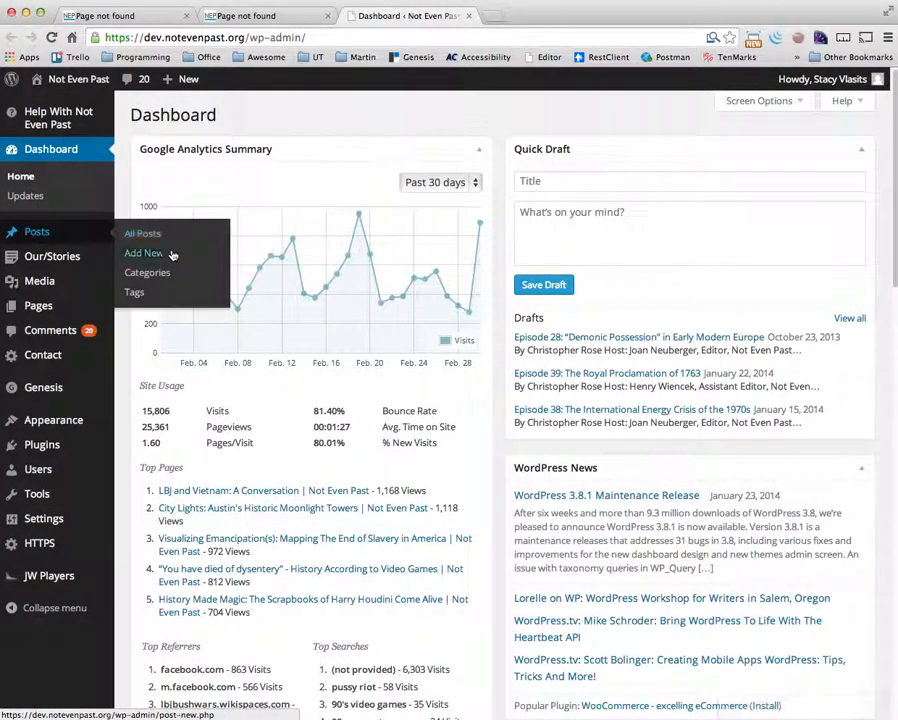
Start a new post, give it placeholder body text with no title, and publish it
click(144, 252)
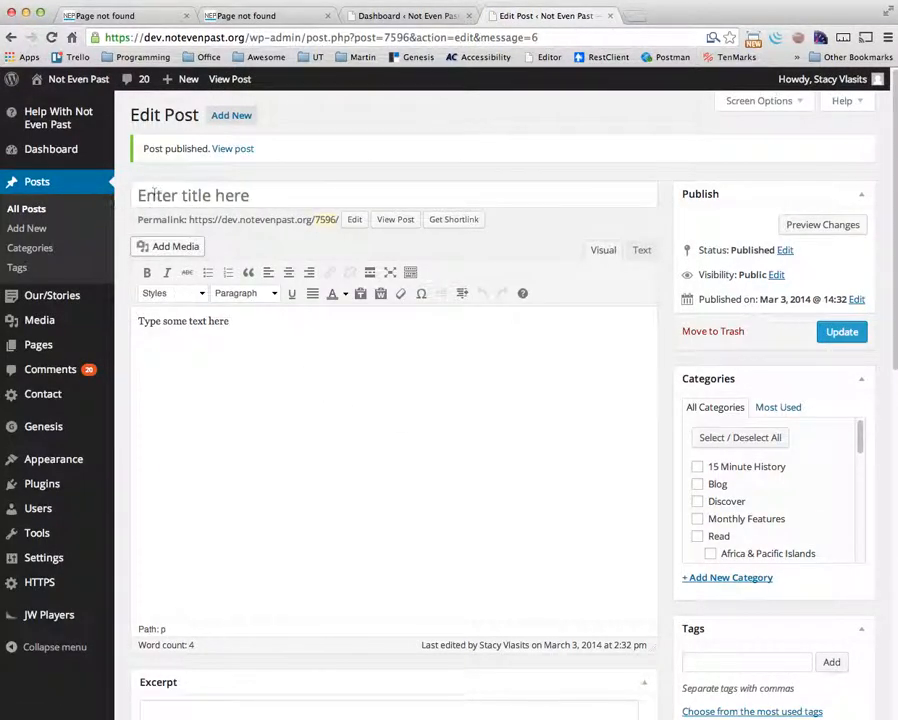
Enter 'Now add a title' as the title of the untitled published post
click(840, 332)
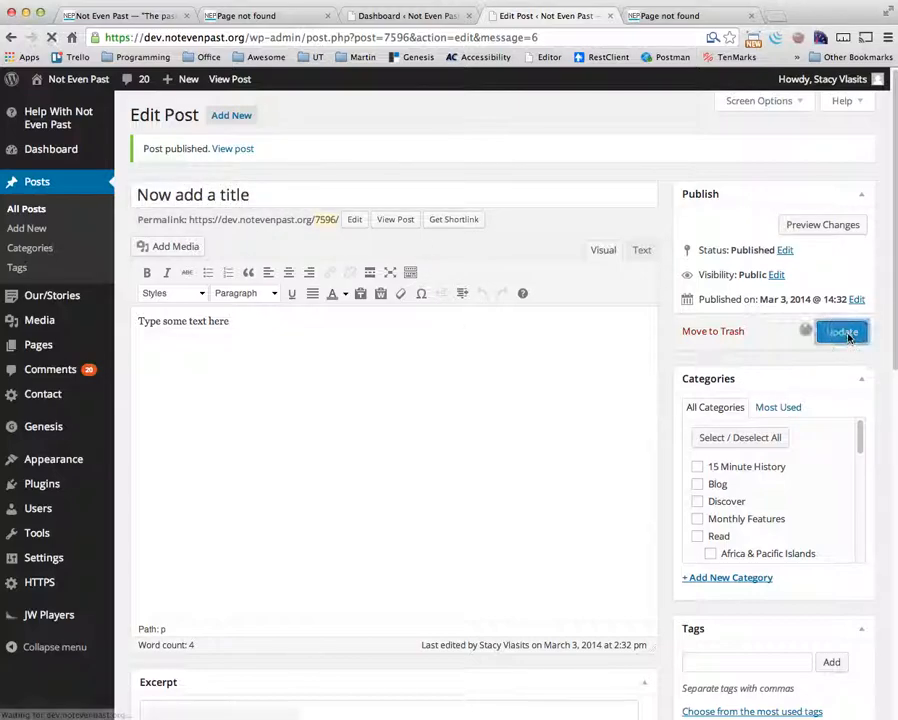
Update the post so the new title is saved, creating a second revision
click(840, 332)
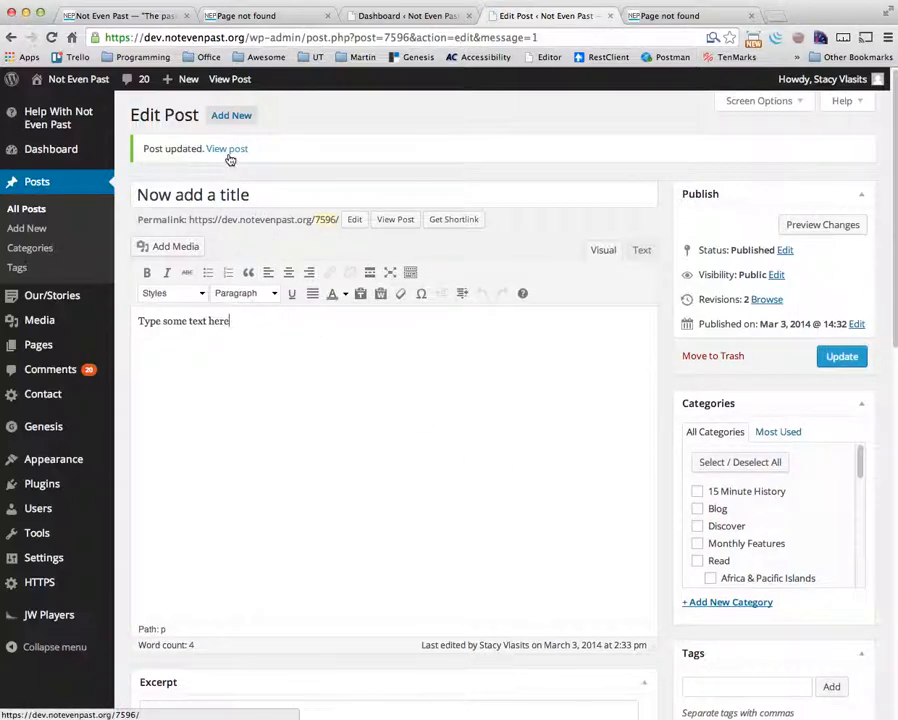